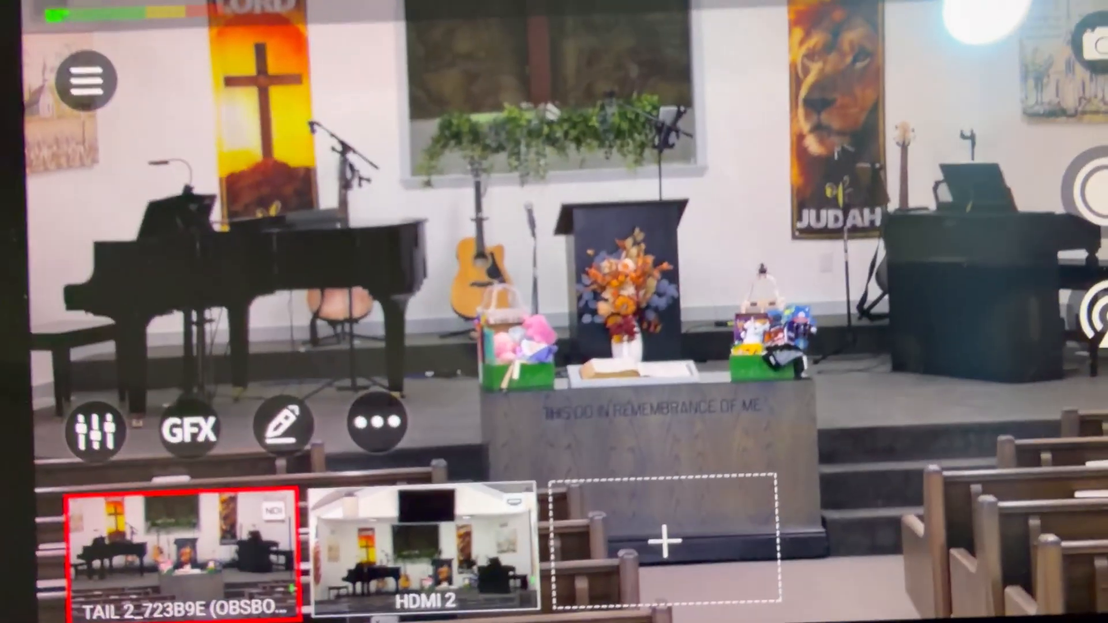
# - Start adding a new scene from the empty slot in the scene strip
pyautogui.click(663, 542)
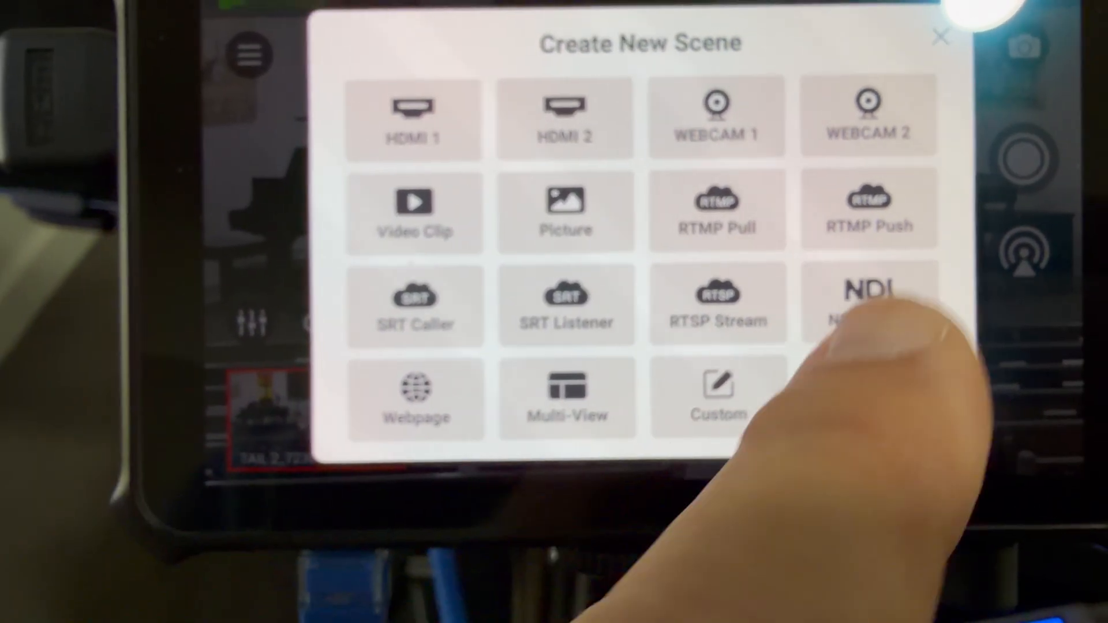
pyautogui.click(866, 298)
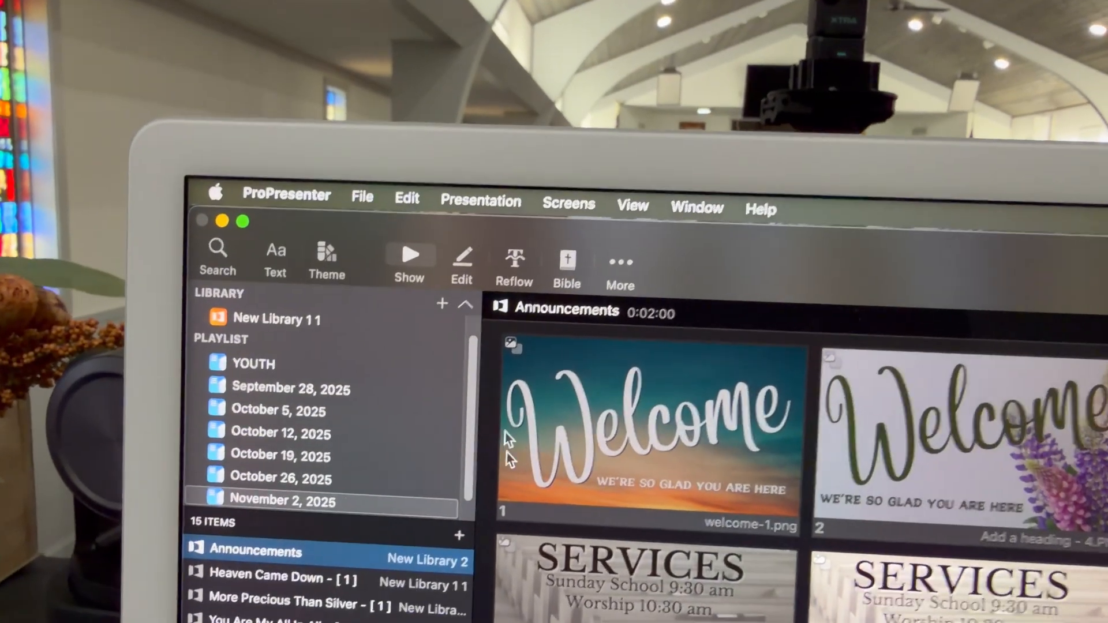
# - Show the Inputs settings with the Left, Middle and Right video inputs
pyautogui.click(287, 195)
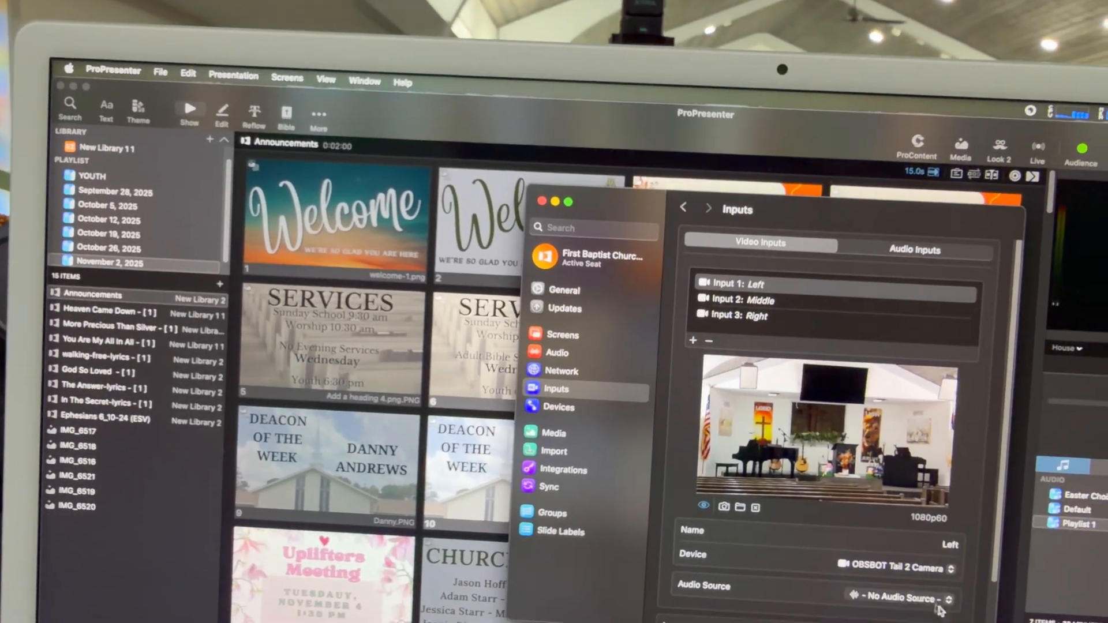
# - Check the Left input's audio sources, then select Input 3: Right
pyautogui.click(910, 595)
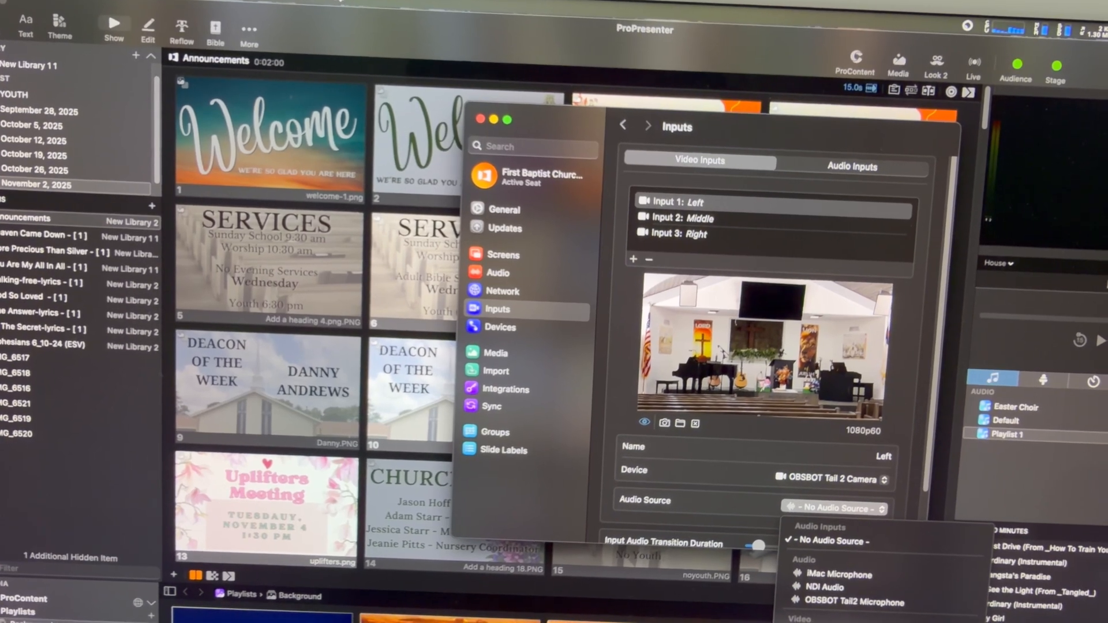
pyautogui.click(826, 601)
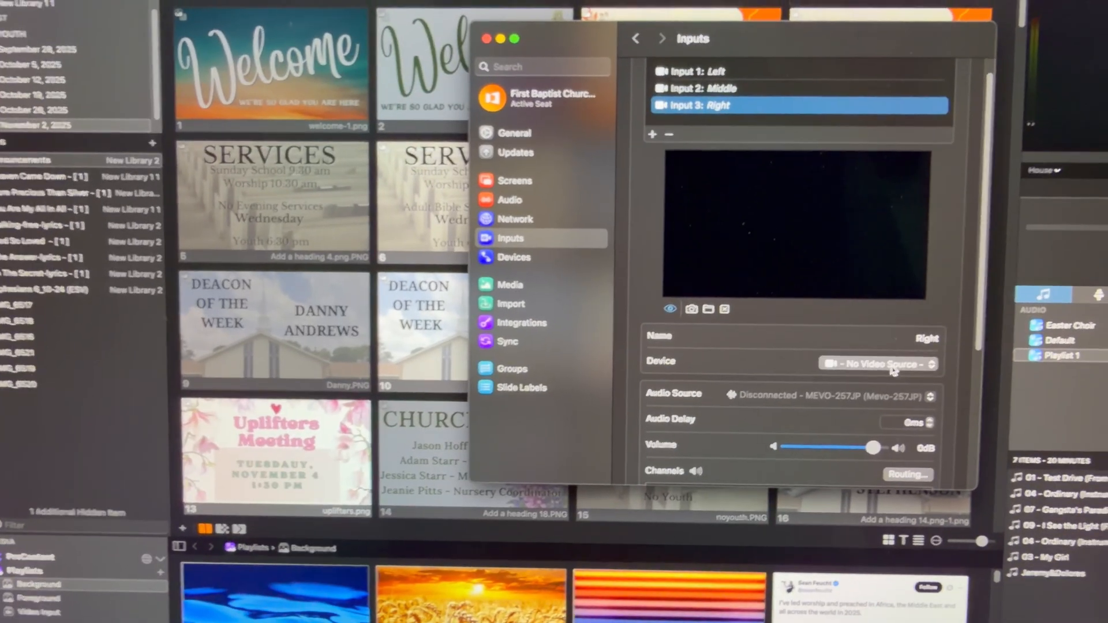
# - Set the Right input's video device to TAIL 2_723B9E (OBSBOT) and confirm it
pyautogui.click(880, 363)
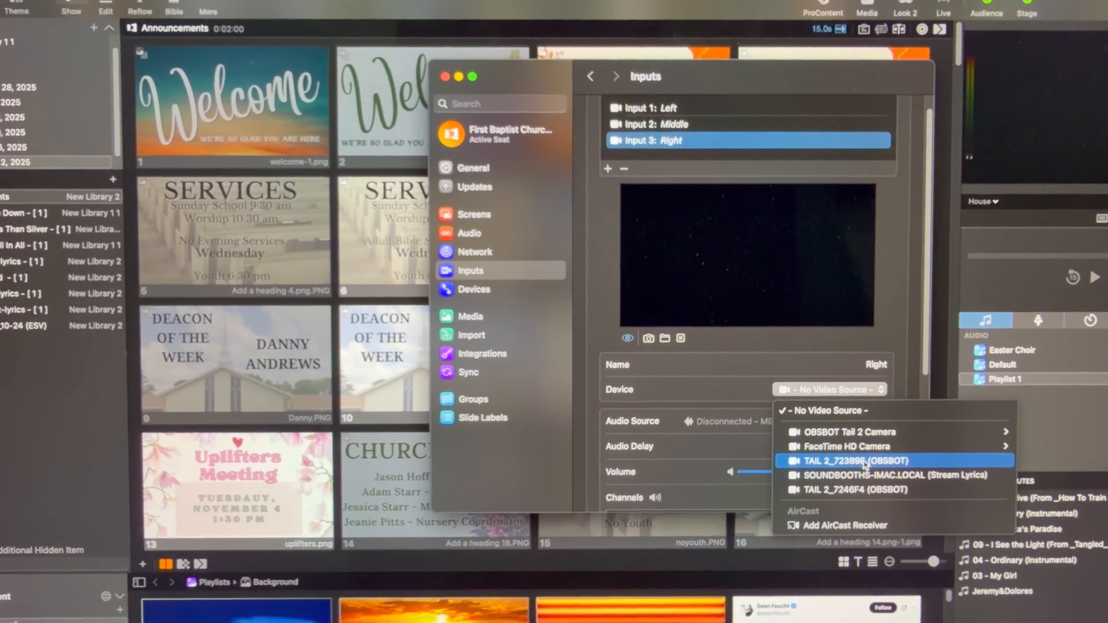
pyautogui.click(855, 461)
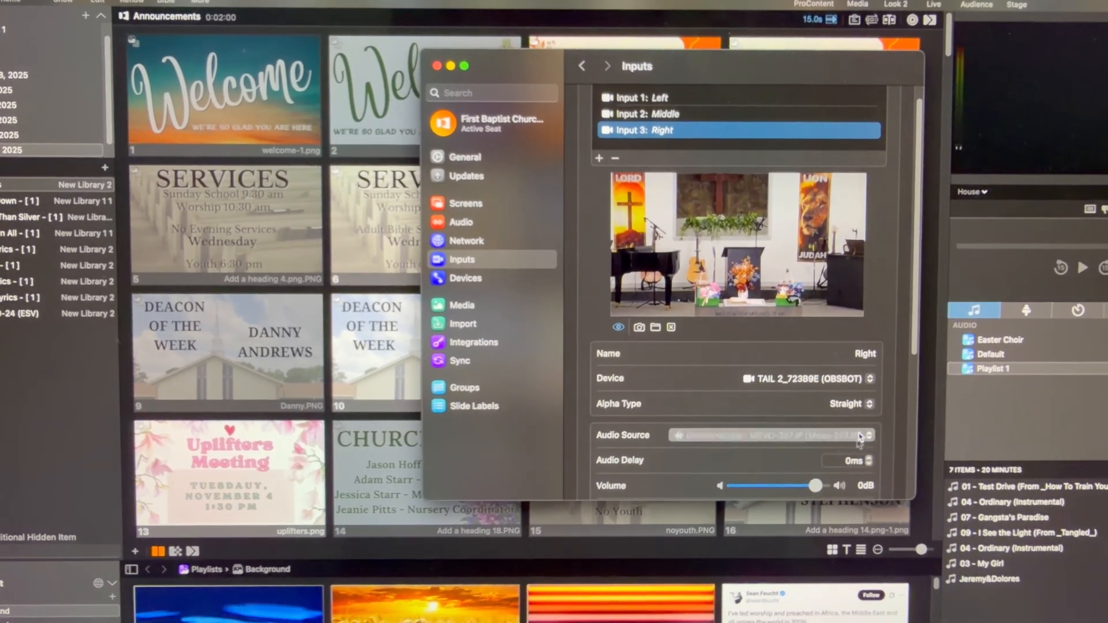
pyautogui.click(810, 379)
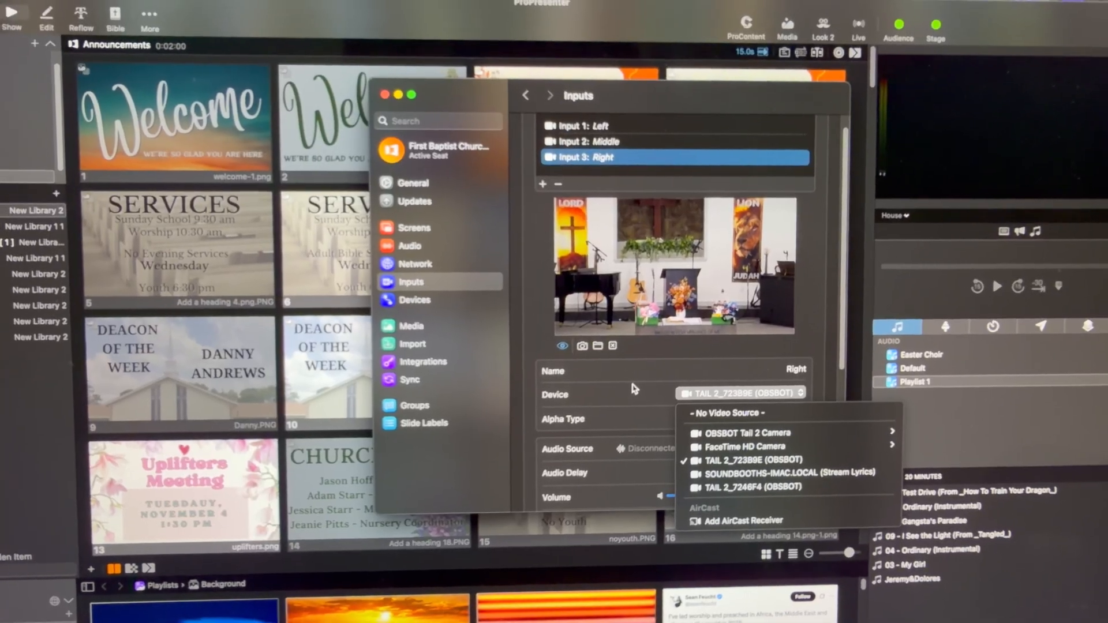
pyautogui.click(740, 459)
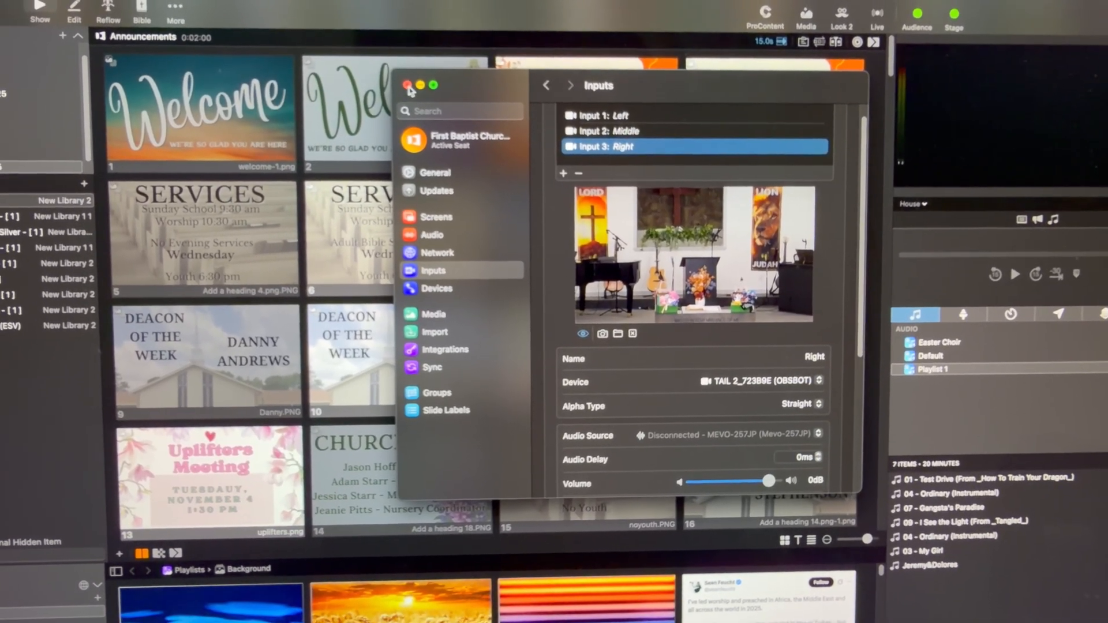
pyautogui.click(408, 86)
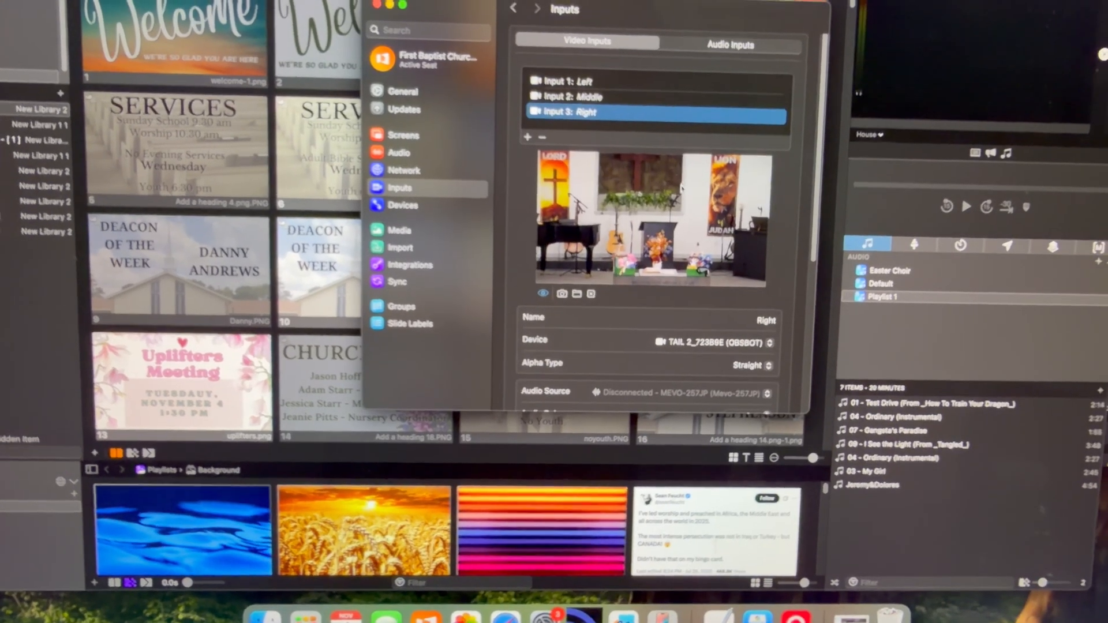
# - Show the Right input's video device, currently TAIL 2_723B9E
pyautogui.click(717, 343)
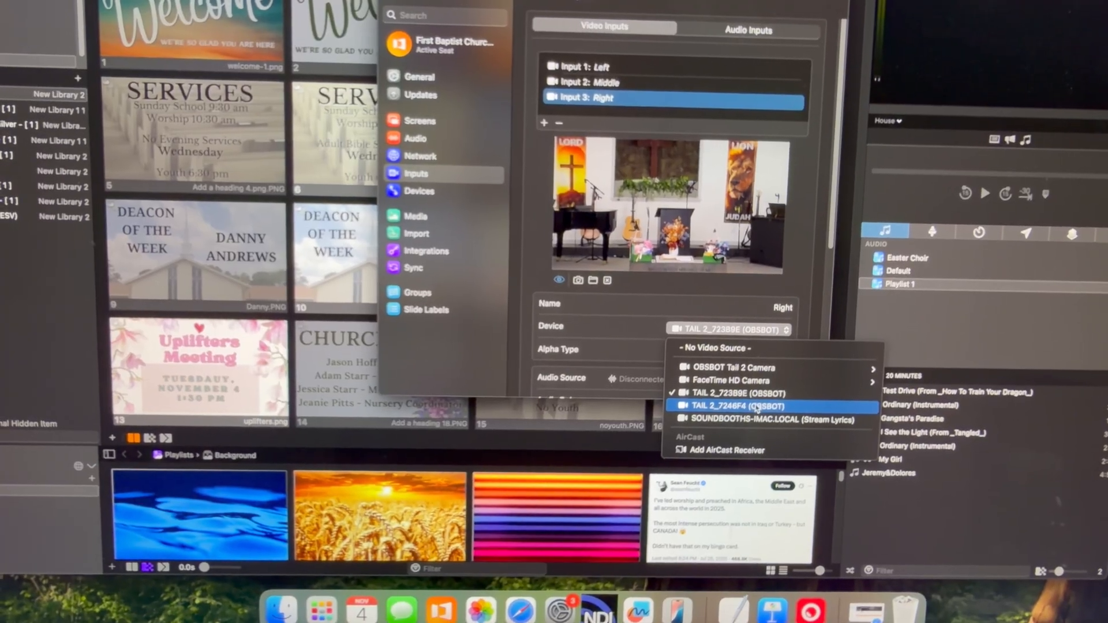
# - List the Right input's available sources, including TAIL 2_72389E and TAIL 2_7246F4
pyautogui.click(734, 406)
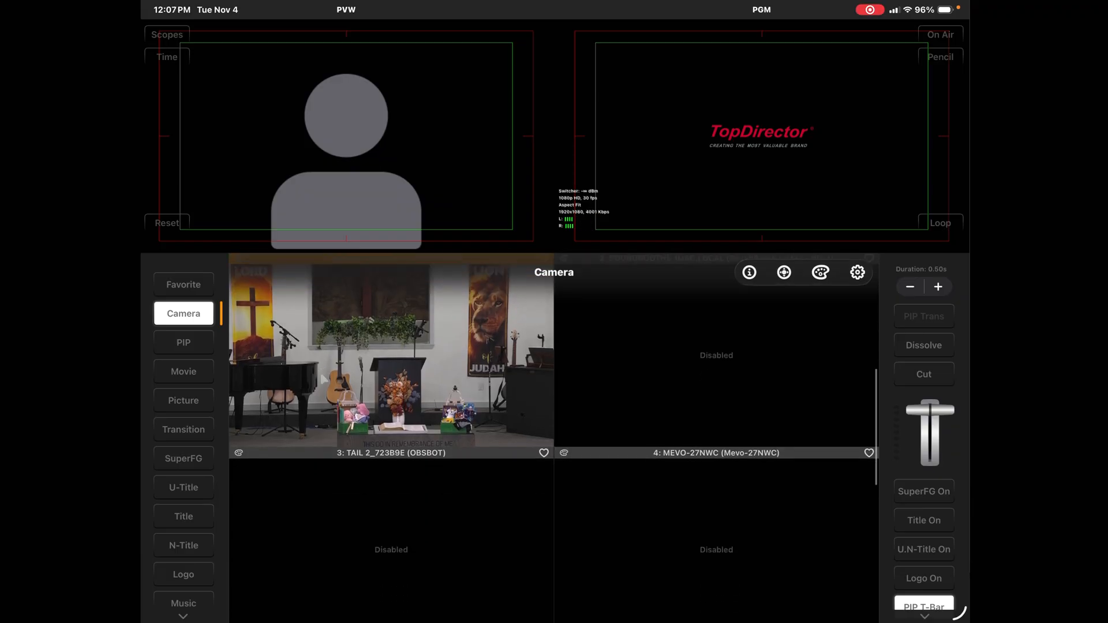
# - Scroll the Camera grid back to source 1, the AVCAM1 external camera
pyautogui.scroll(-3)
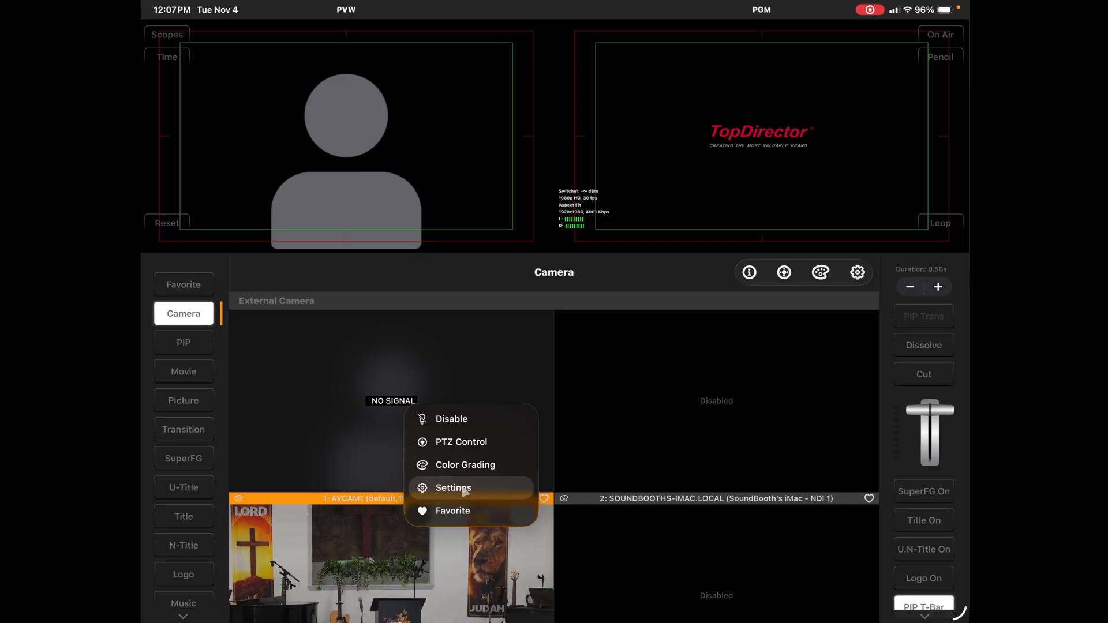
# - Choose Settings for camera source 1 from its context menu
pyautogui.click(453, 487)
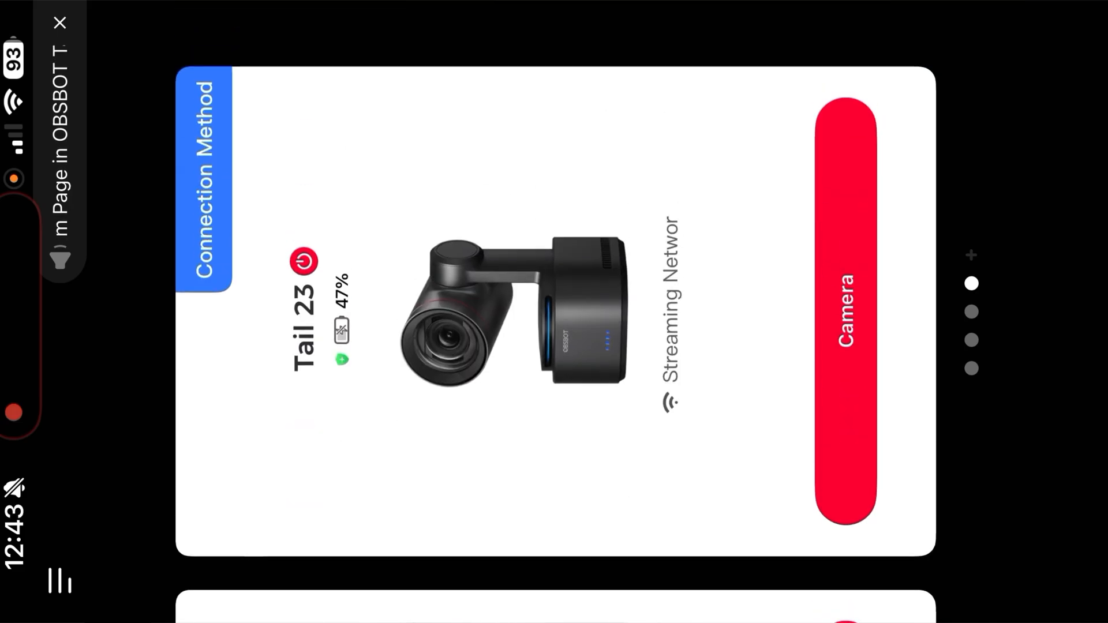
# - Show the Tail 23 live view and scroll its settings past Output with RTSP Mode on
pyautogui.click(845, 307)
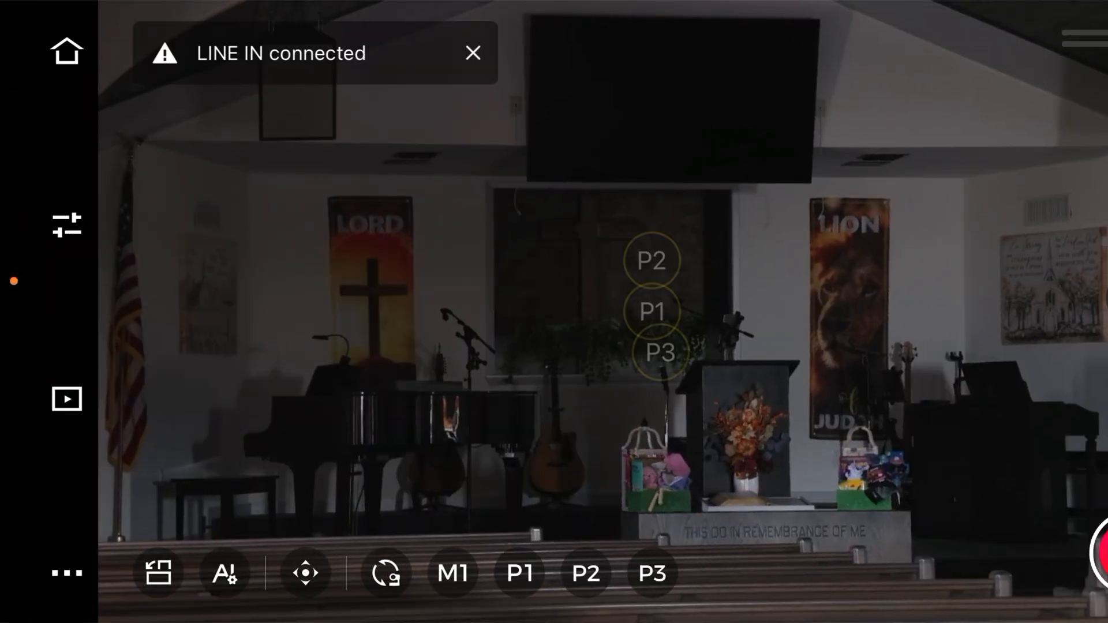
pyautogui.click(65, 226)
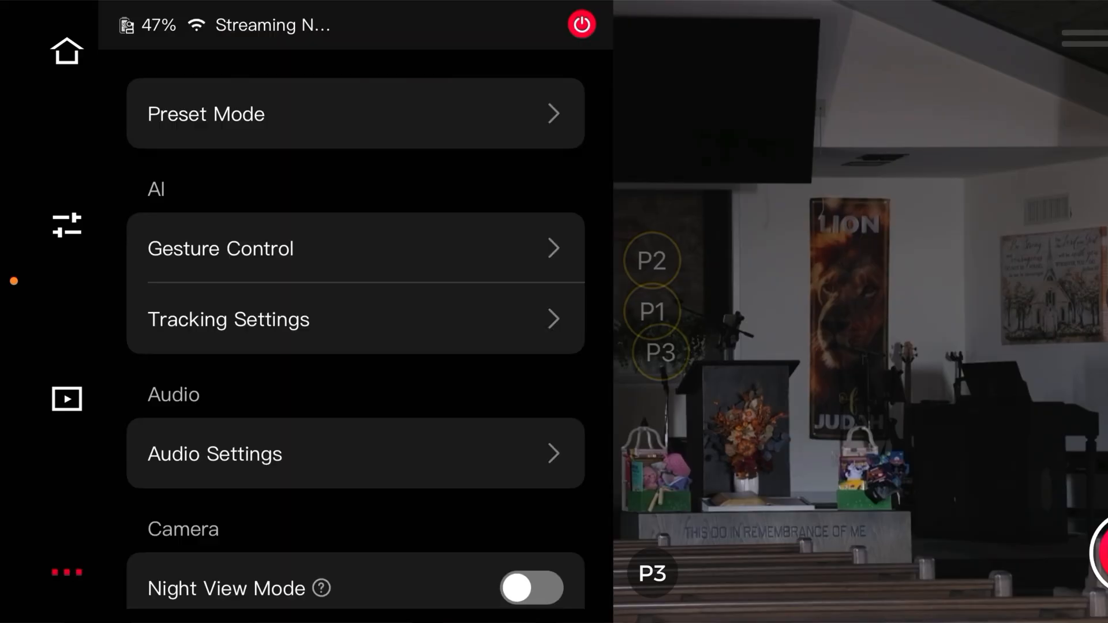
pyautogui.scroll(-3)
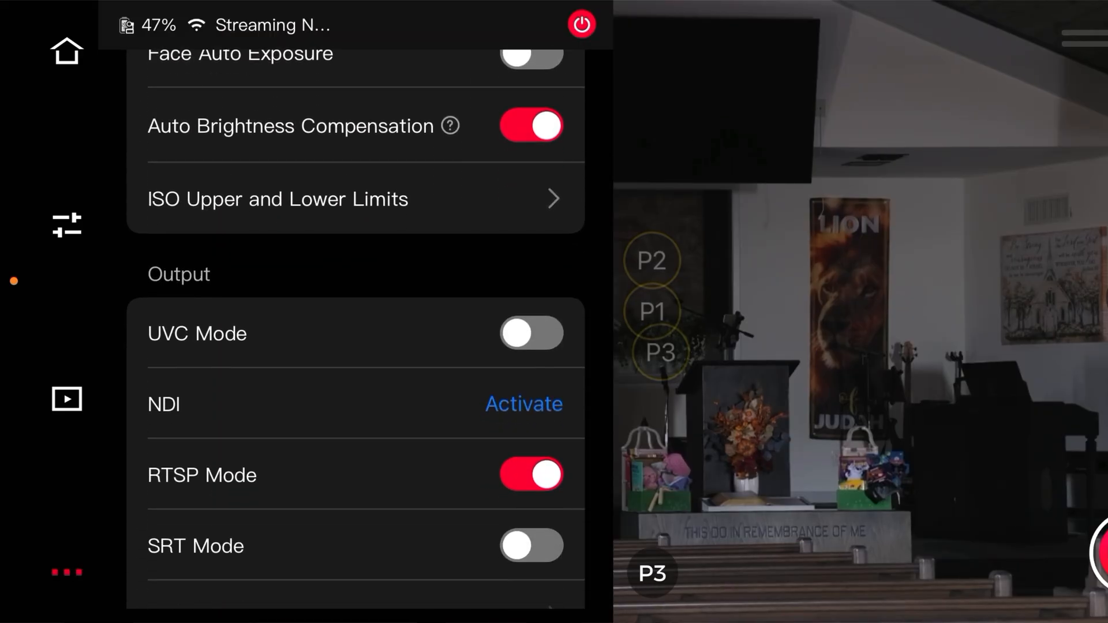
pyautogui.scroll(-3)
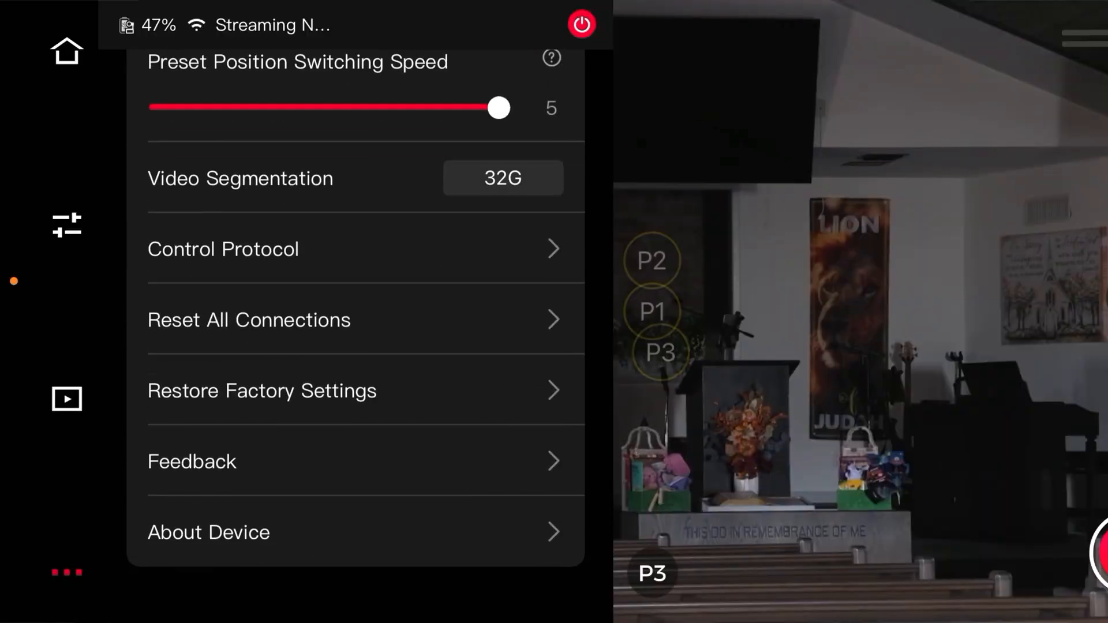
# - Show About Device and scroll to the Tail 23's RTSP information
pyautogui.click(208, 533)
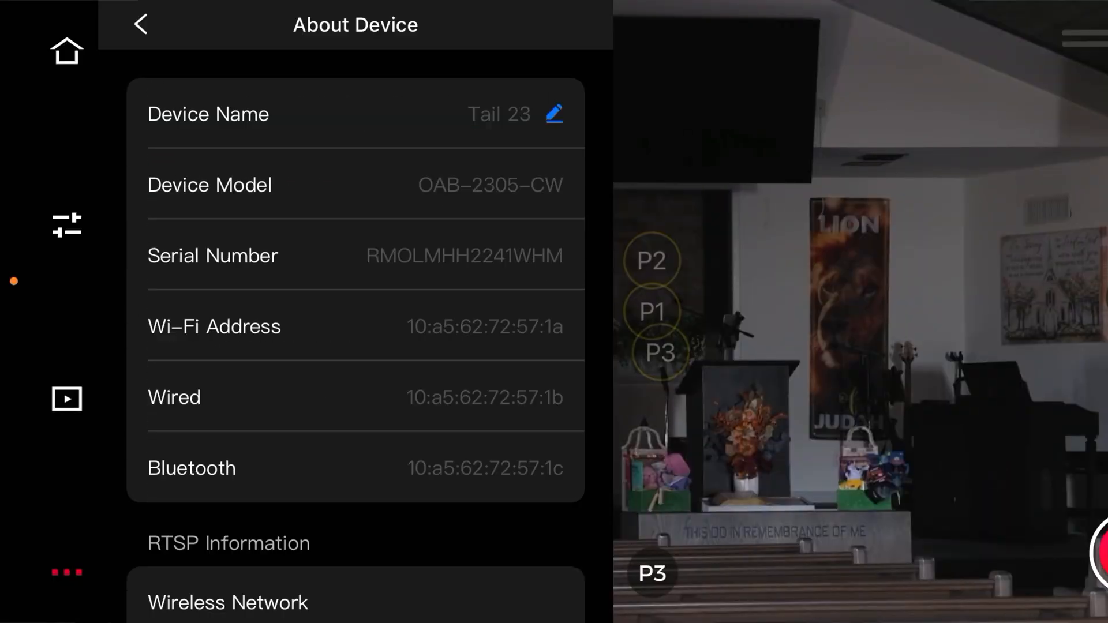
pyautogui.scroll(-3)
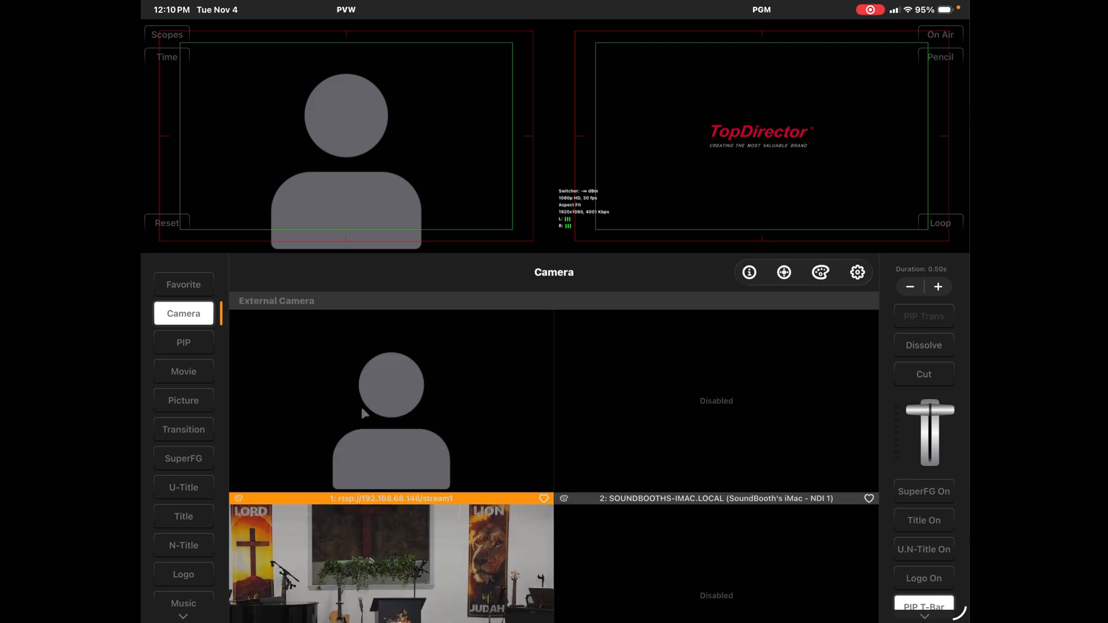
# - Leave the TopDirector switcher for the iPad home screen's Streaming folder
pyautogui.click(858, 272)
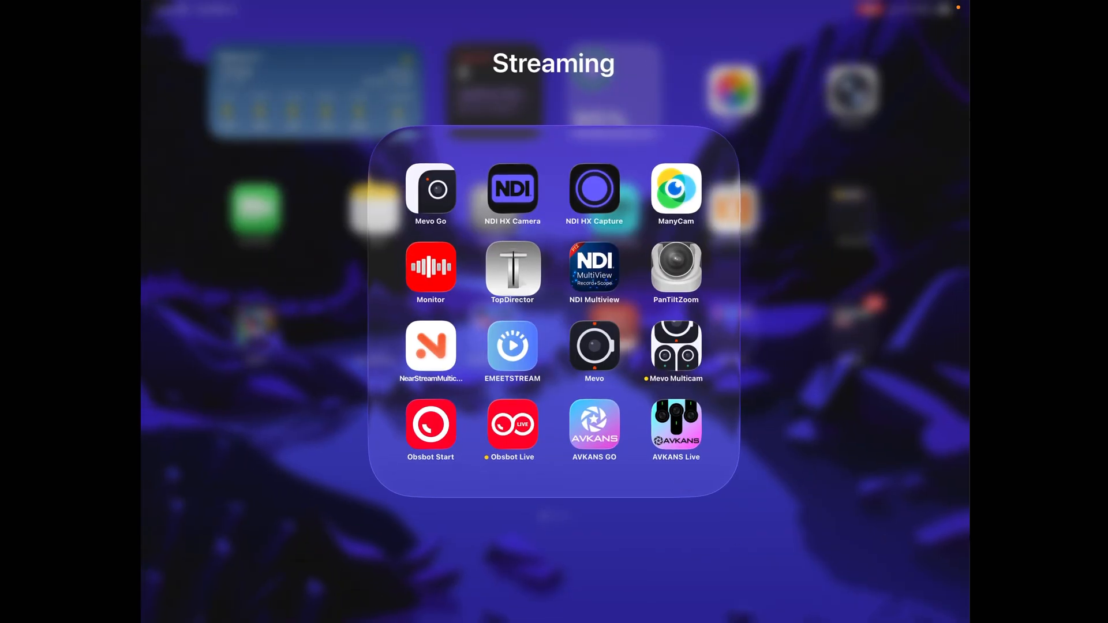
# - Return to TopDirector's camera sources and bring up source 1's context menu
pyautogui.click(513, 269)
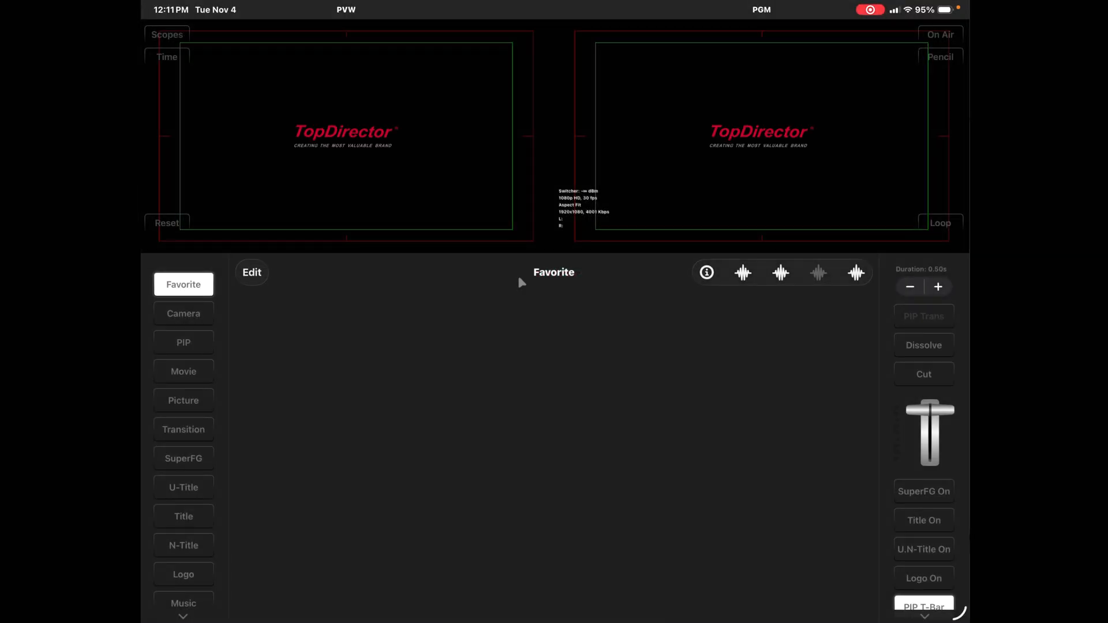
pyautogui.click(183, 313)
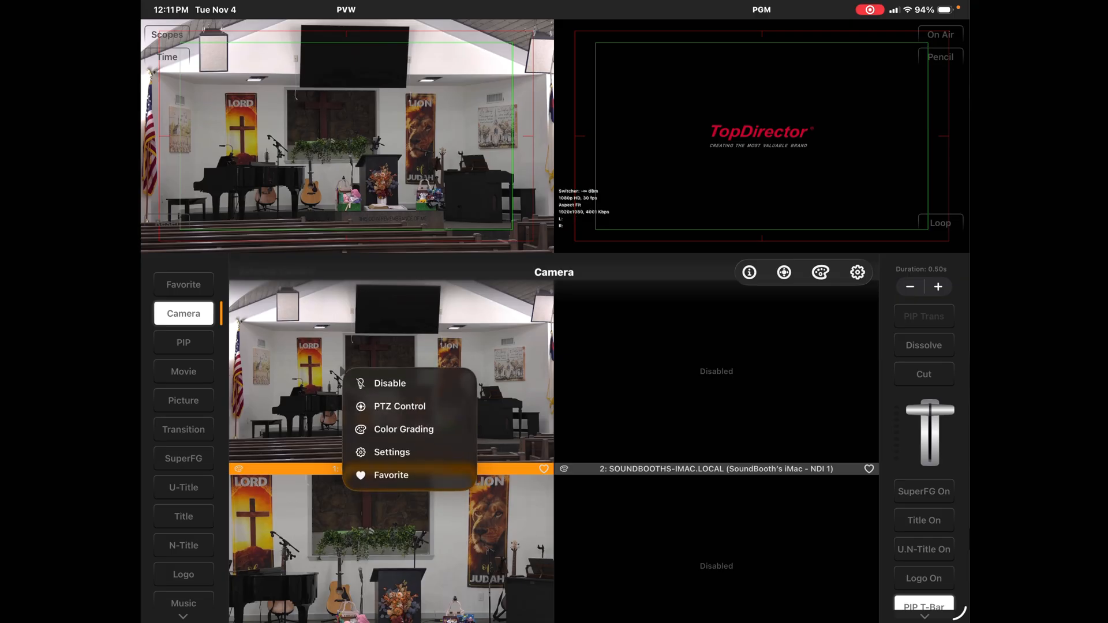
pyautogui.click(392, 452)
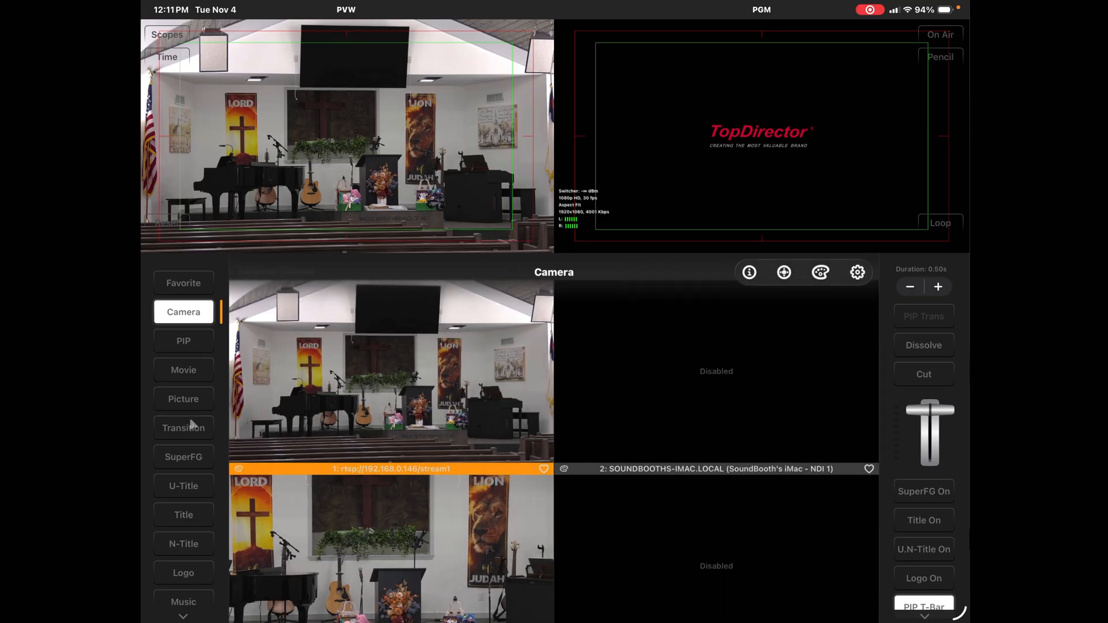
pyautogui.click(183, 507)
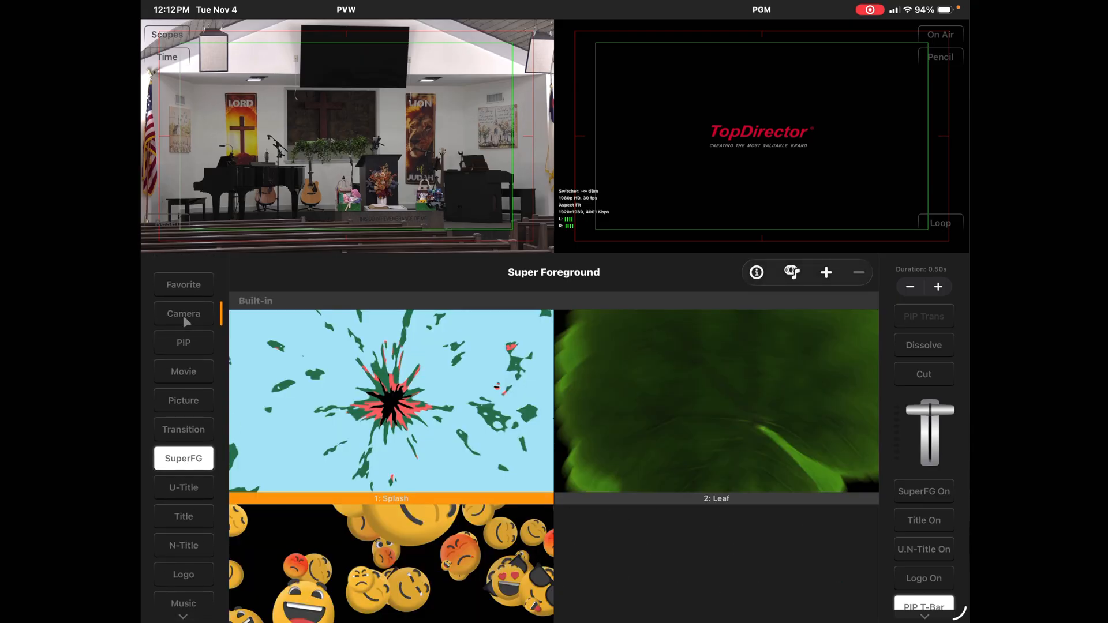
pyautogui.click(184, 313)
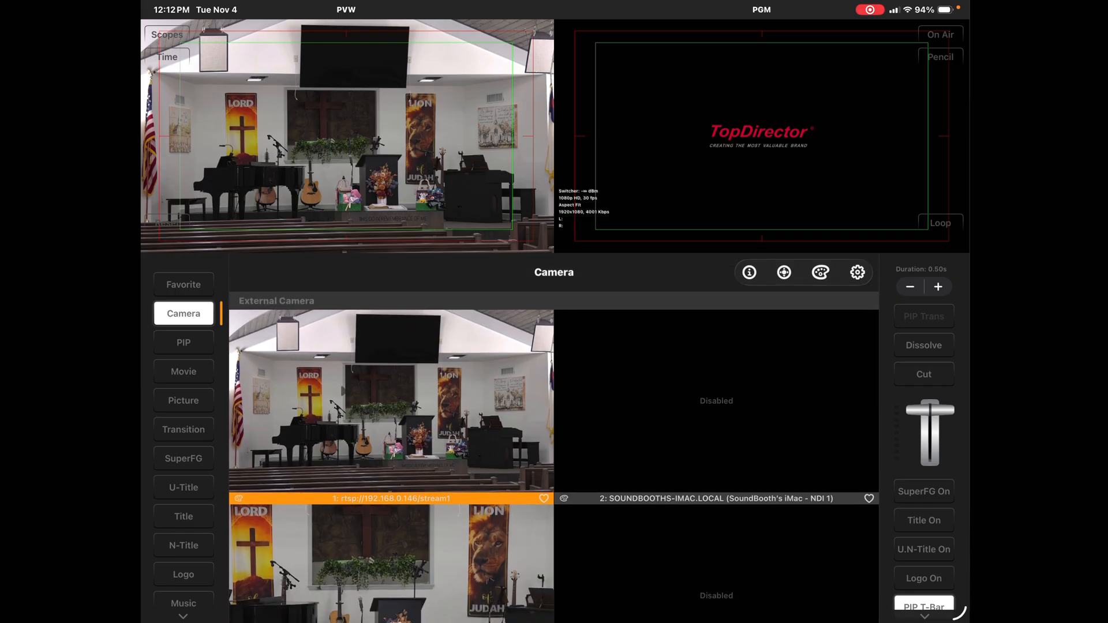
pyautogui.scroll(-3)
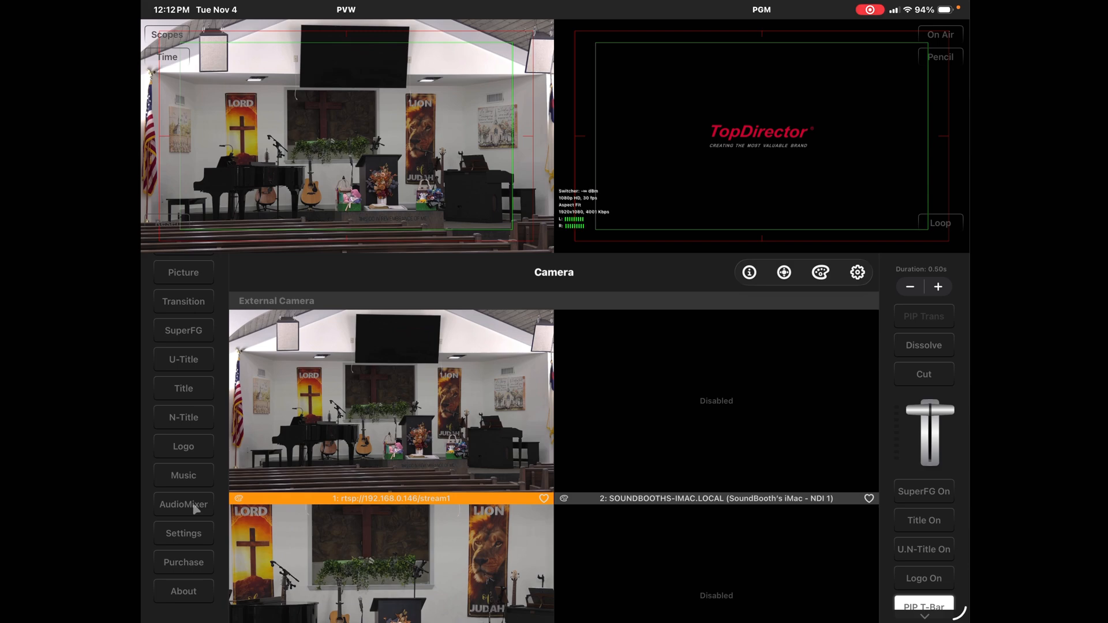
# - Enable camera 1's audio in the AudioMixer
pyautogui.click(184, 504)
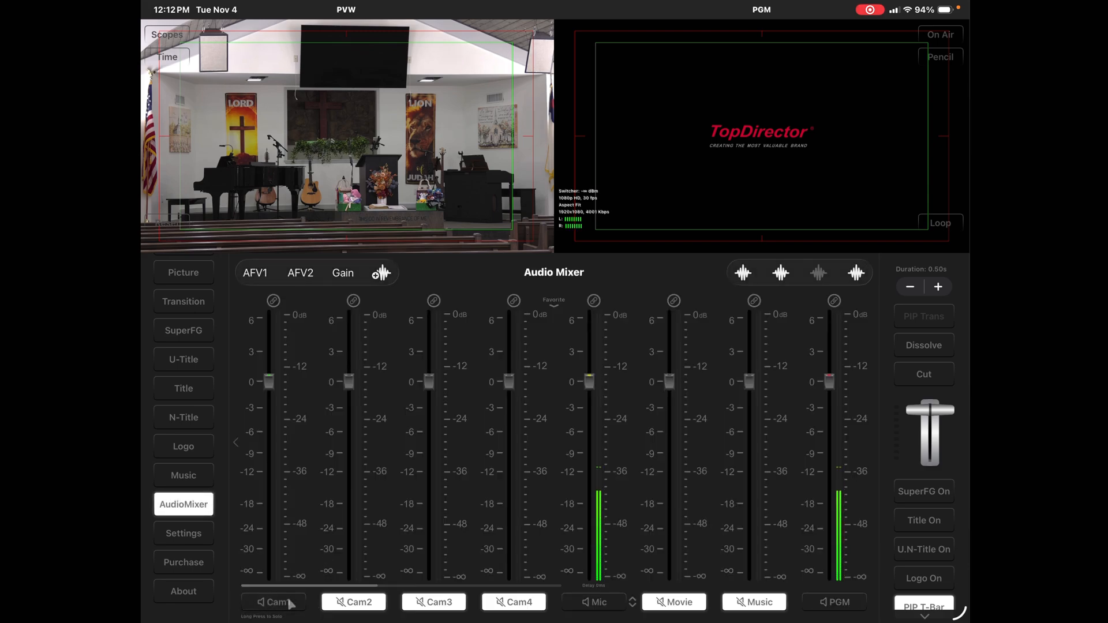
pyautogui.click(184, 313)
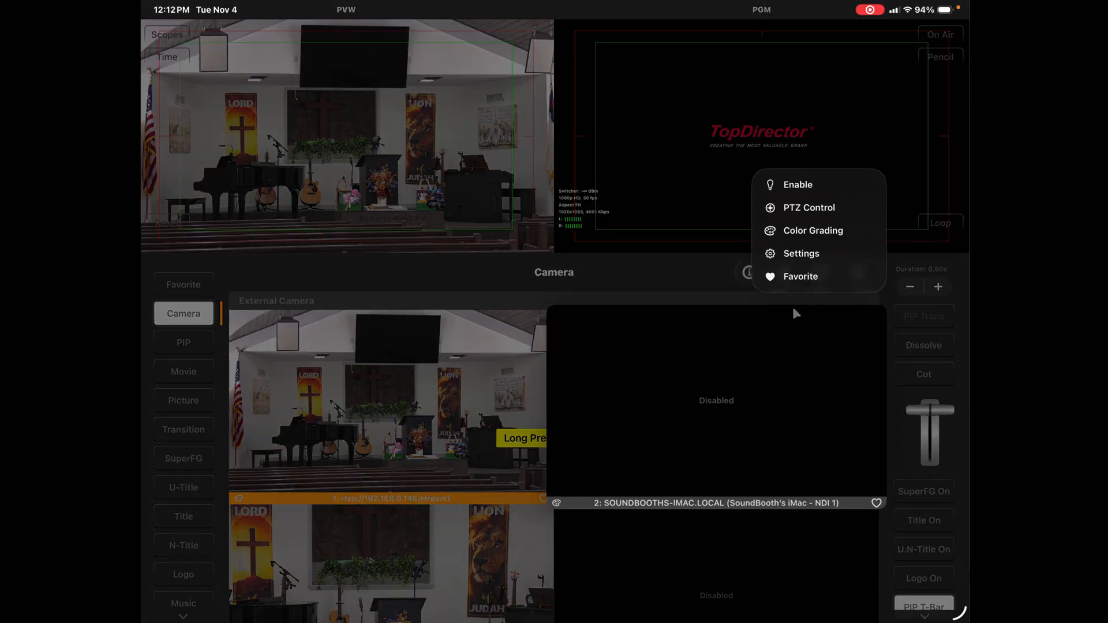
# - Set camera 2's NDI source to TAIL 2_7246F4 (OBSBOT) and enable it
pyautogui.click(801, 253)
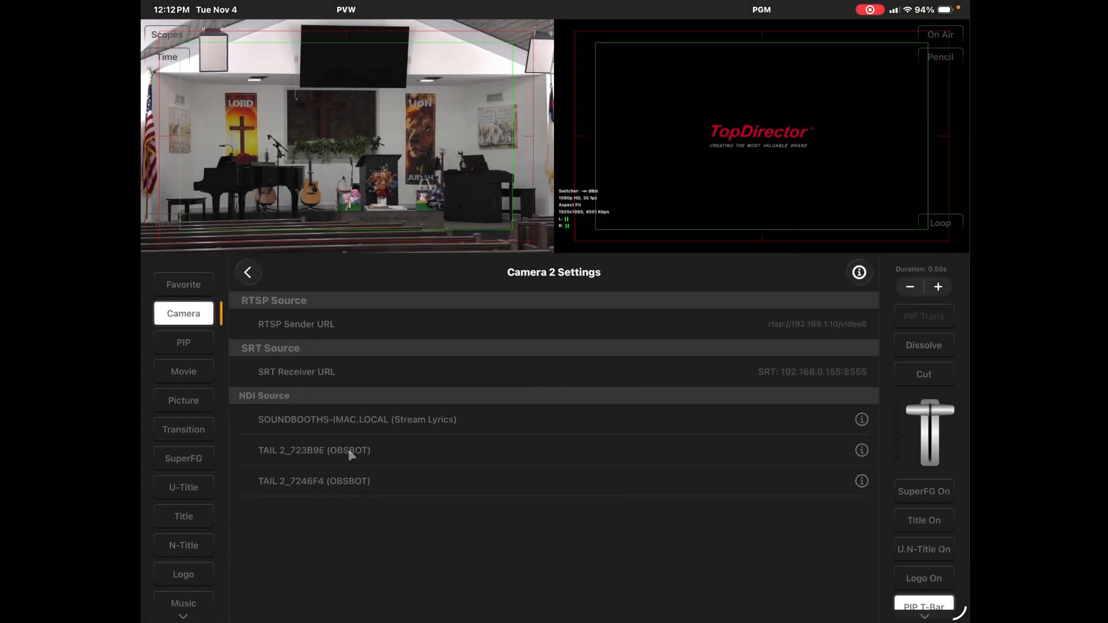
pyautogui.click(336, 481)
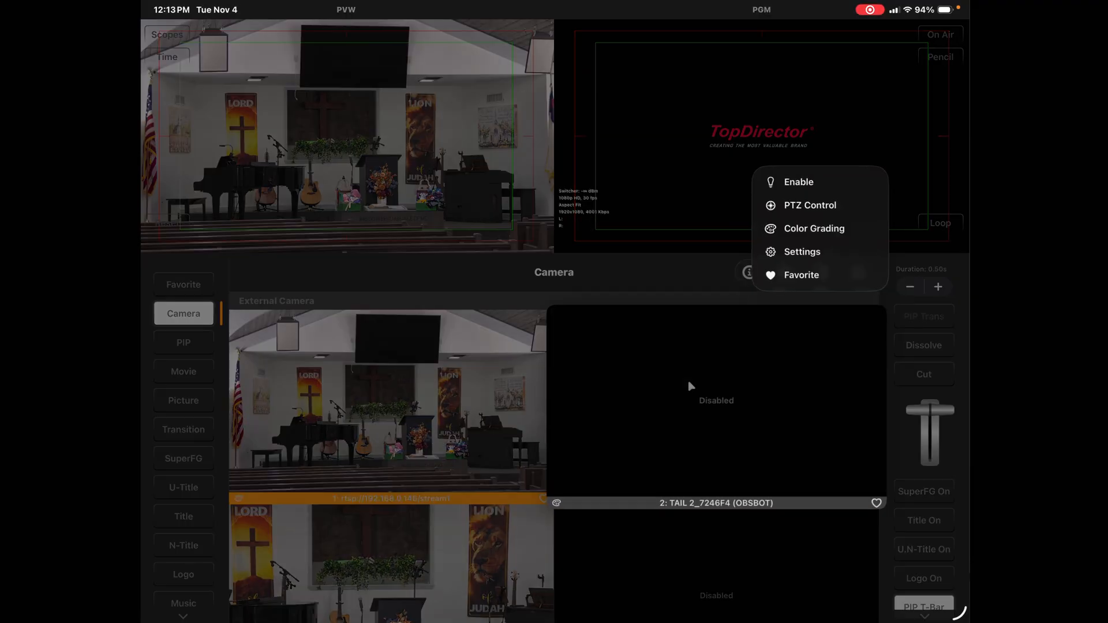
pyautogui.click(799, 182)
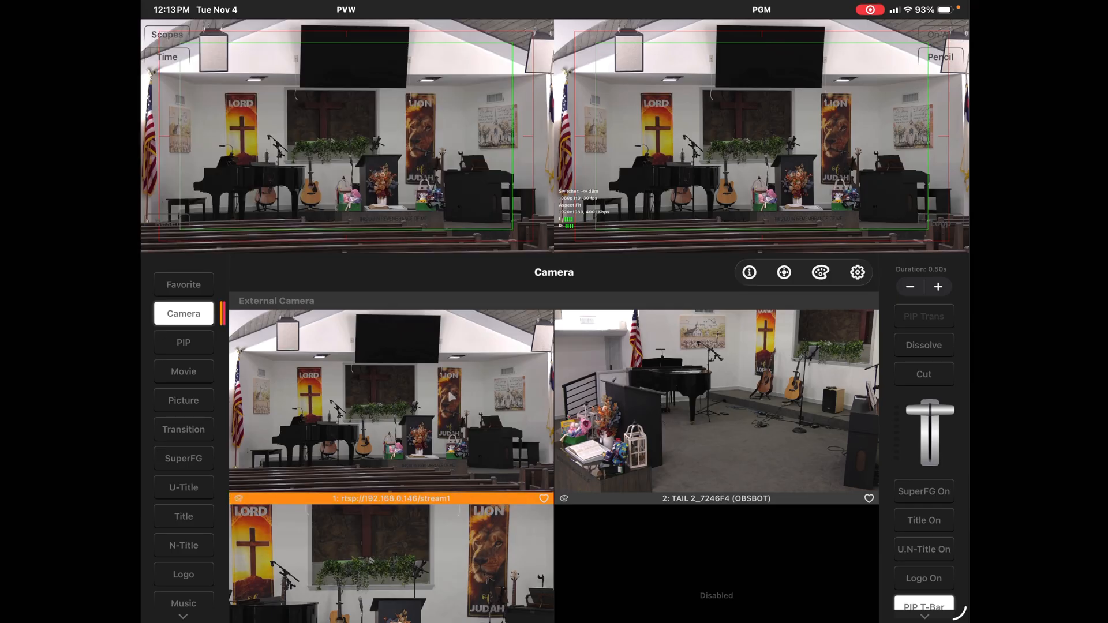
# - Put camera 2 into preview and bring up its NDI PTZ Control panel
pyautogui.click(715, 408)
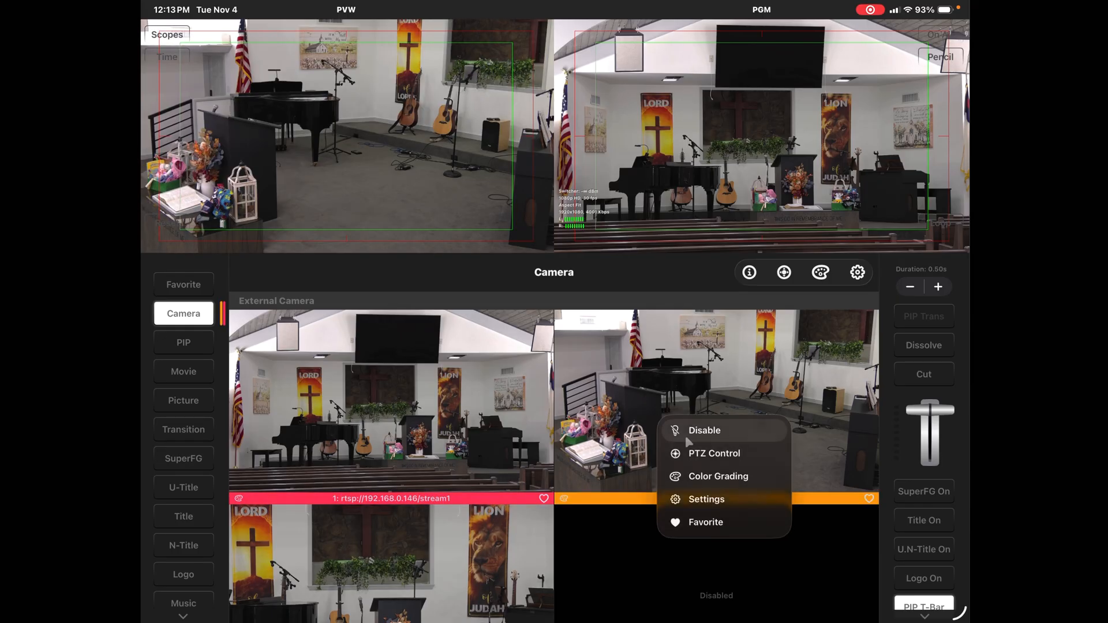
pyautogui.click(715, 454)
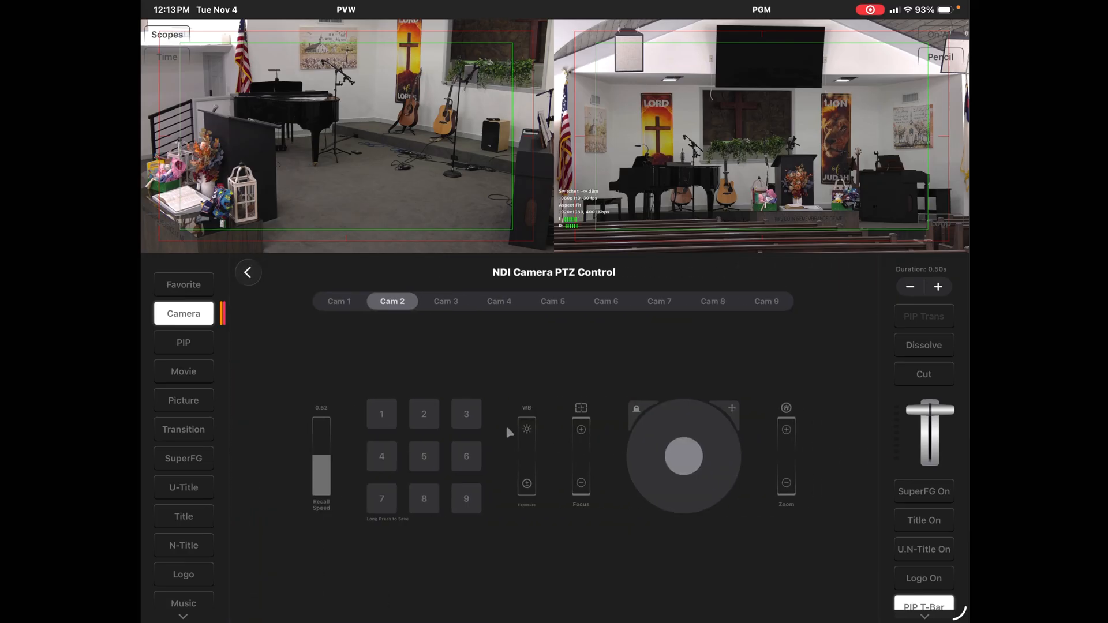